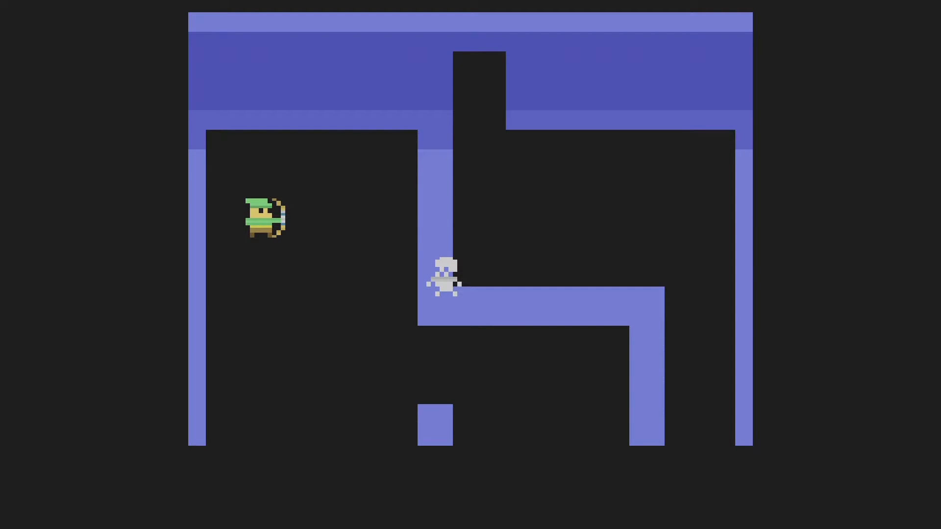
Walk the archer up out of the starting room into the adjoining skeleton room
key(up)
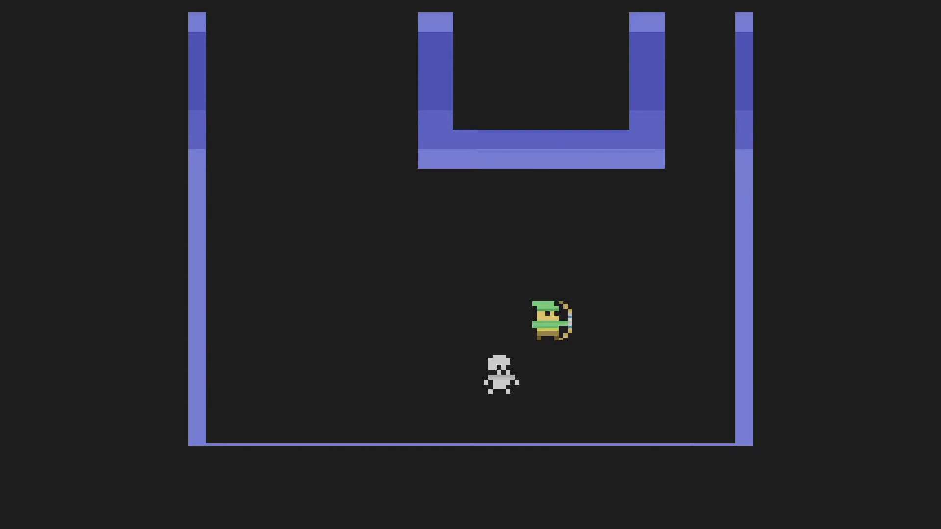
Walk the archer left through the open room beneath the U-shaped wall
key(Left)
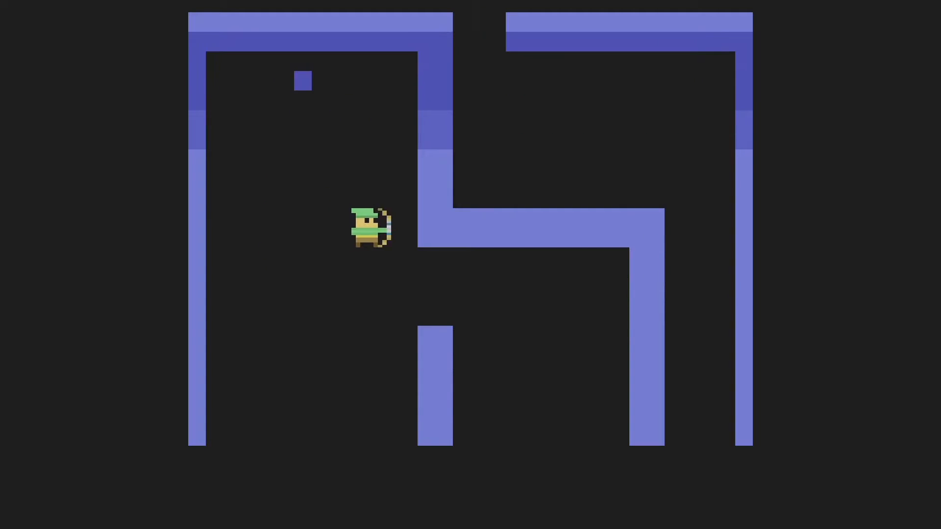
Walk the archer right past the skeleton, then back left across the open room
key(Right)
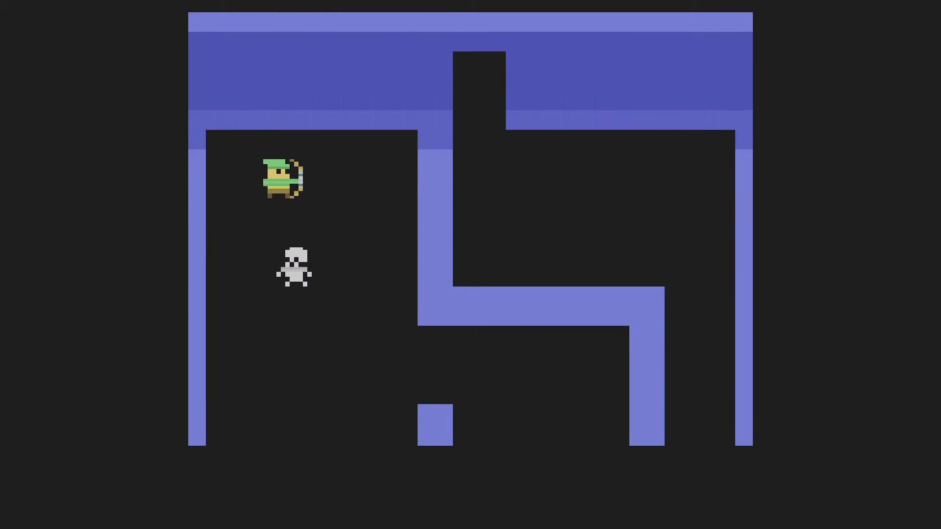
key(Right)
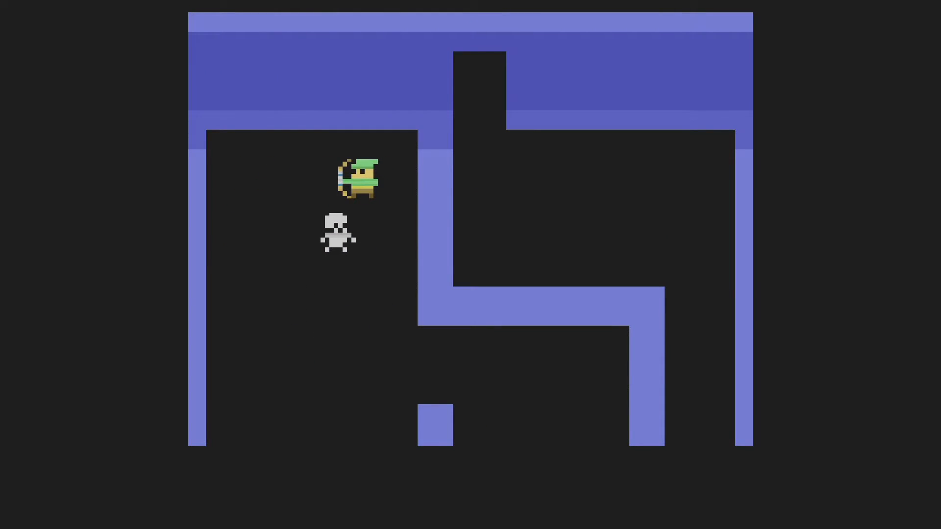
key(Left)
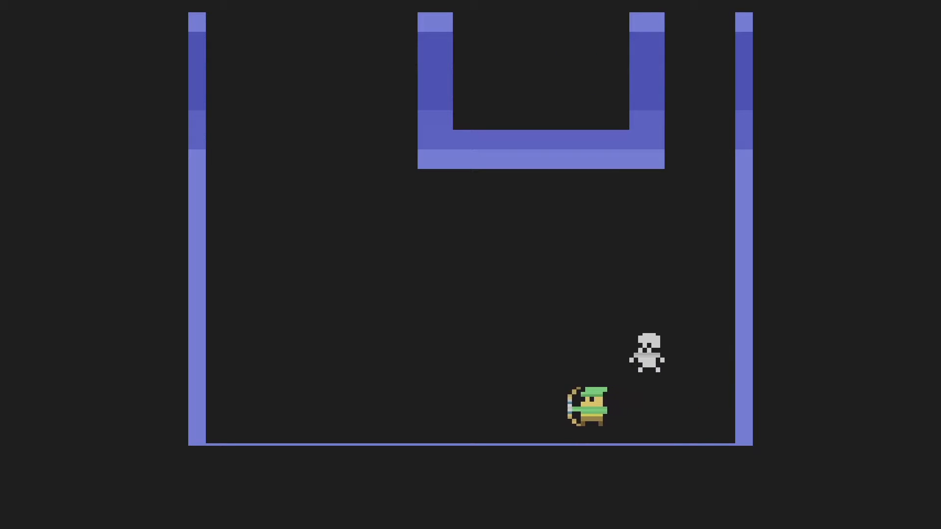
key(Left)
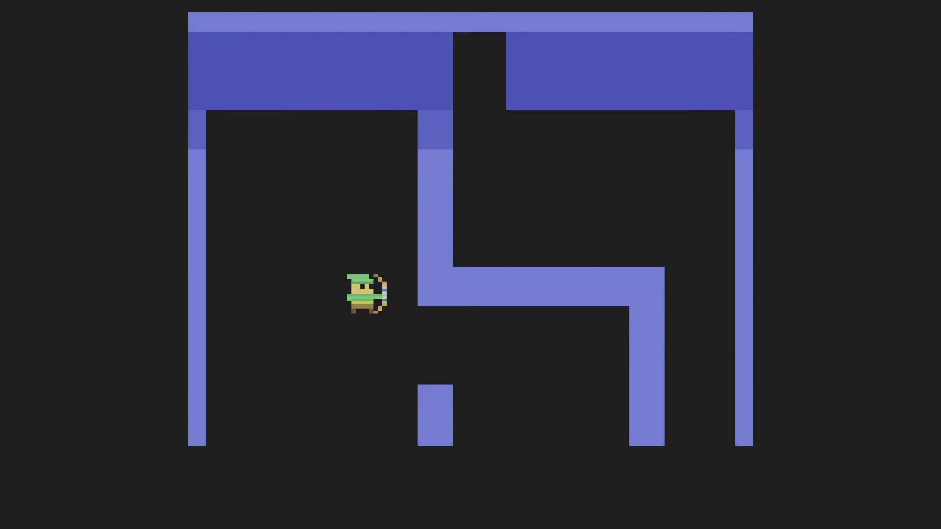
key(Right)
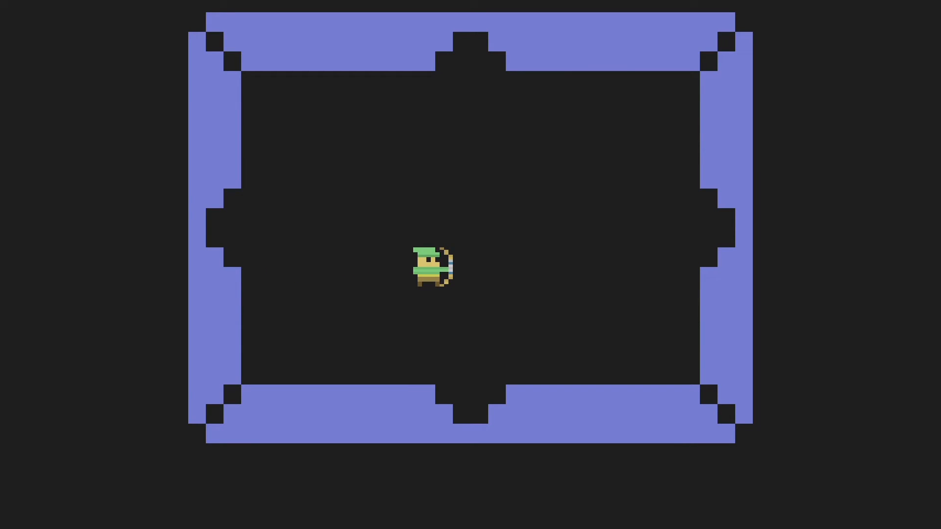
Walk the archer up toward the top wall and back down to the right
key(Up)
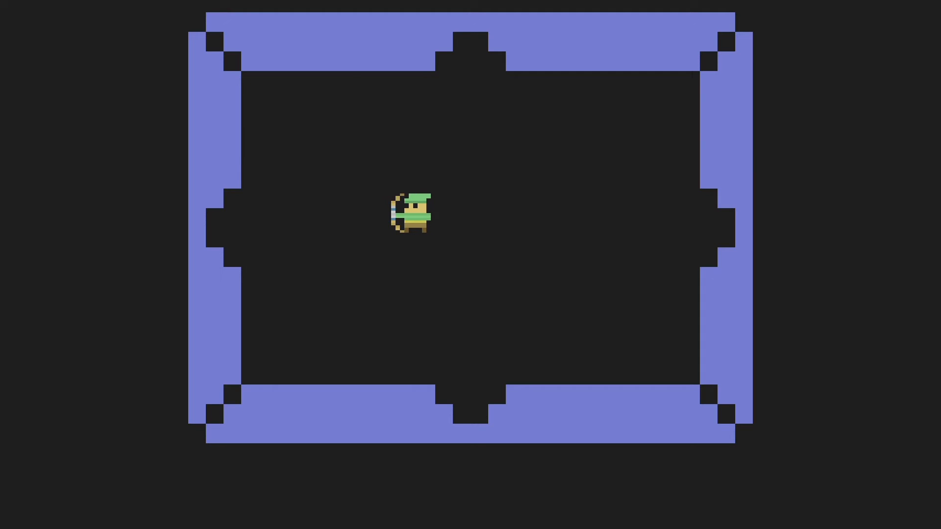
key(Right)
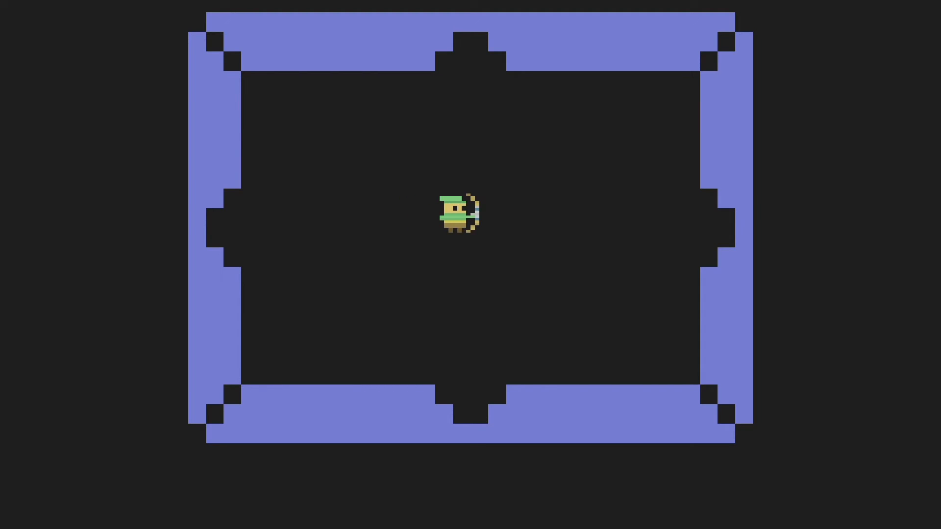
key(up)
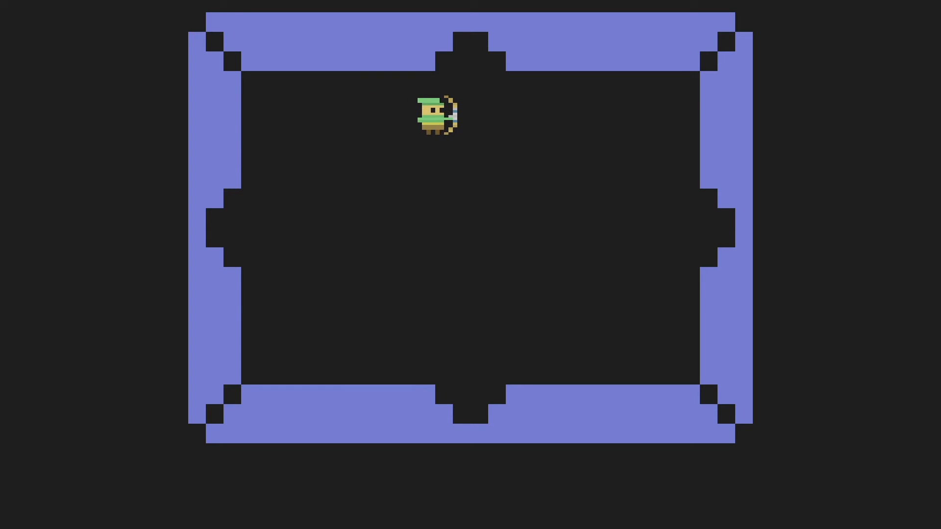
key(Right)
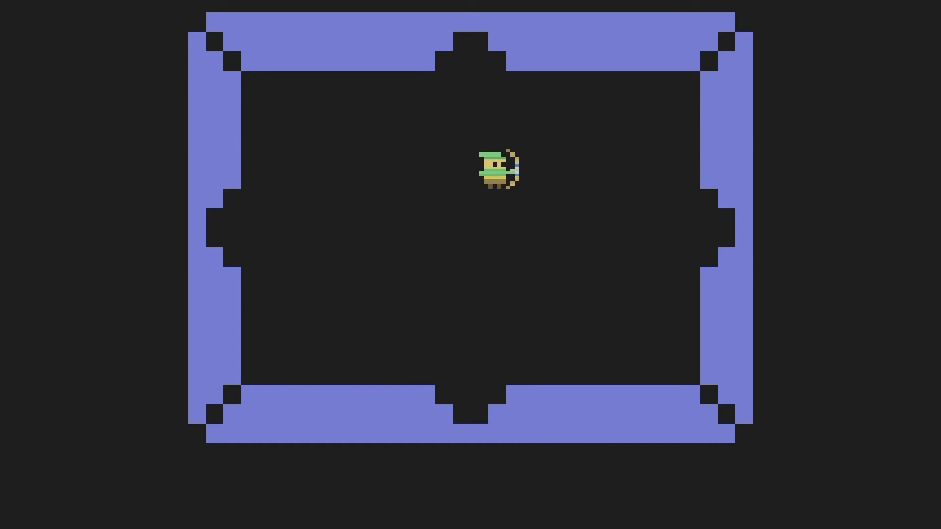
Pace the archer left and right, stopping near the room's centre
key(Left)
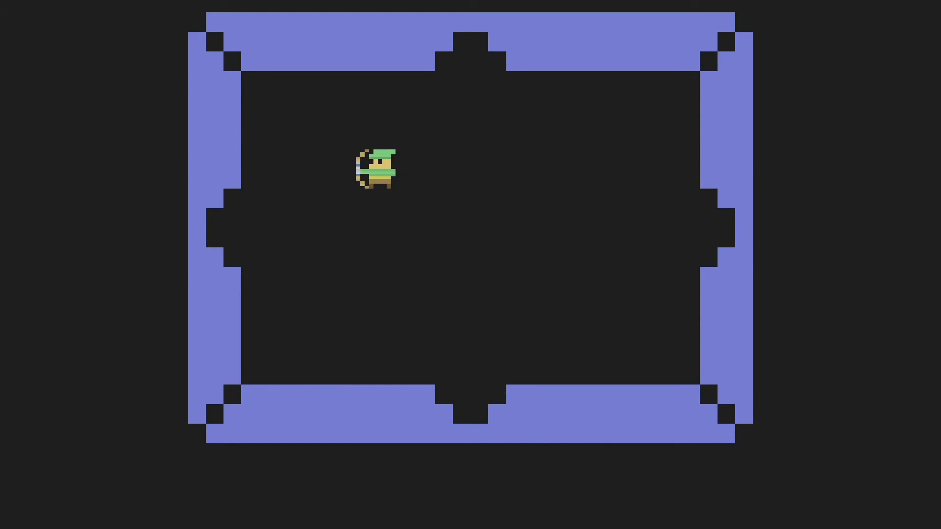
key(Right)
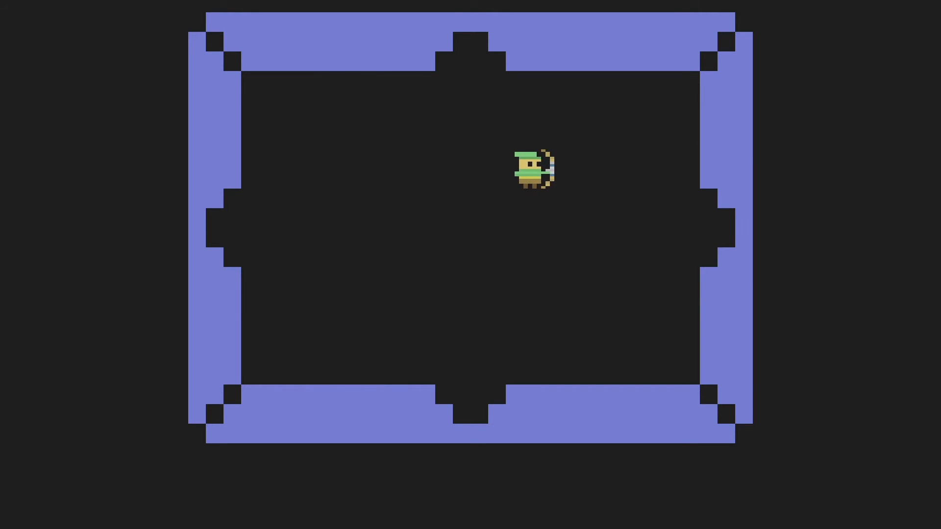
key(Left)
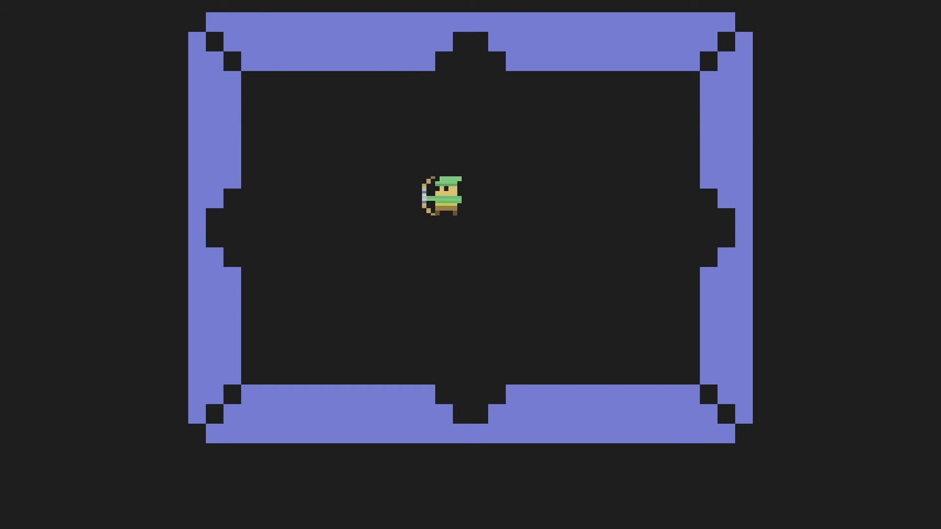
key(Left)
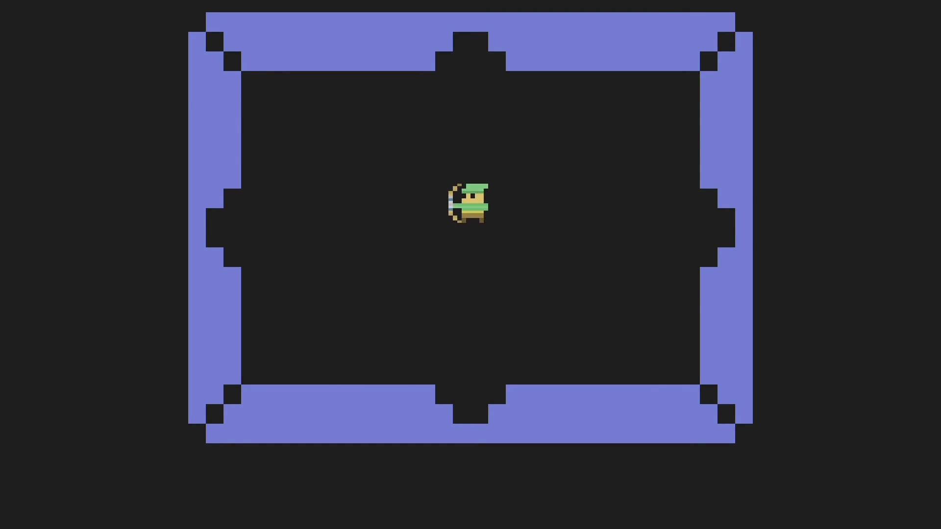
Walk the archer down into the bottom wall opening and back up, pacing left and right
key(Down)
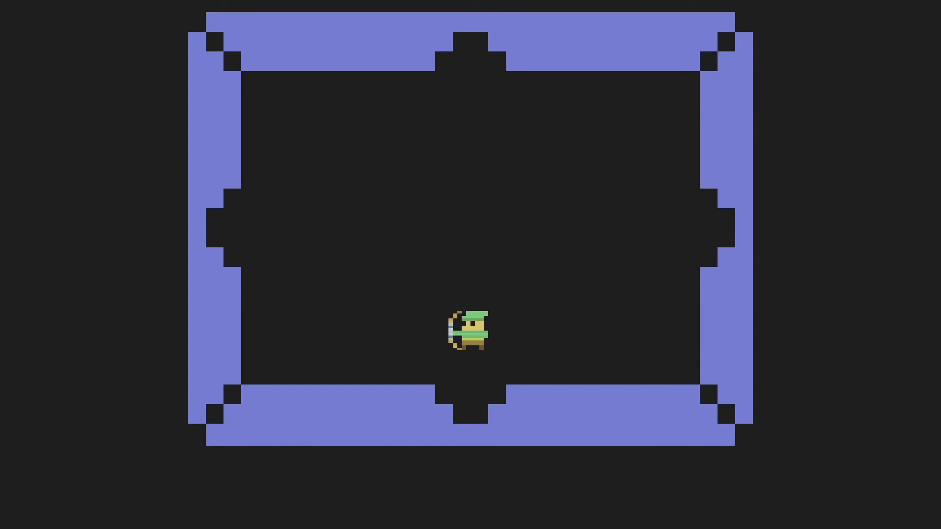
key(Down)
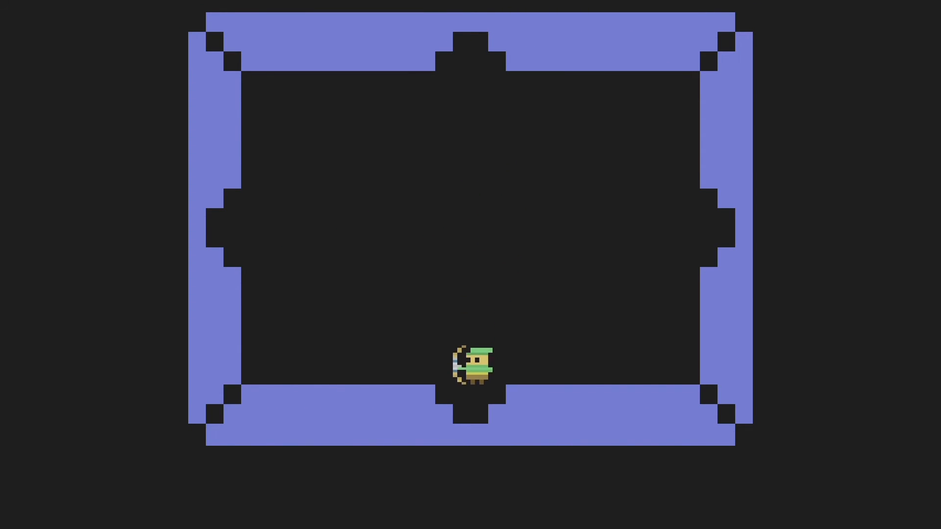
key(Up)
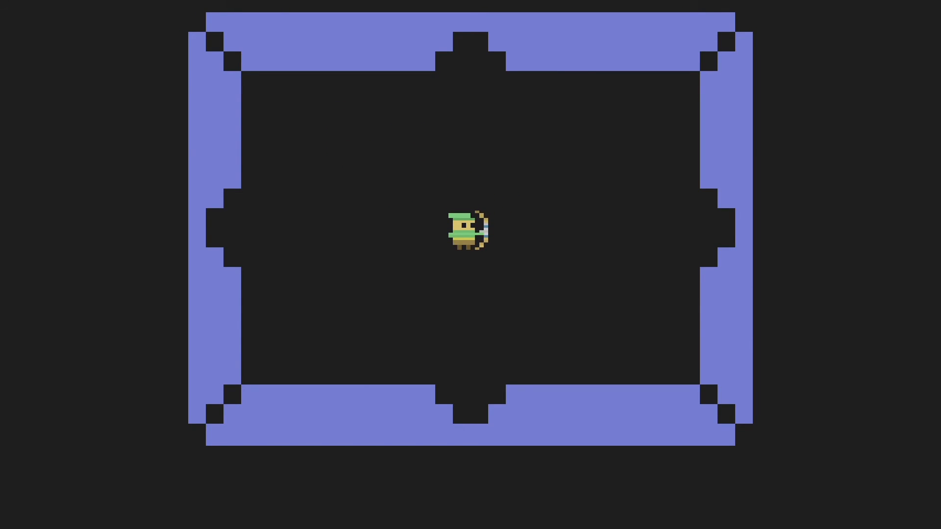
key(Up)
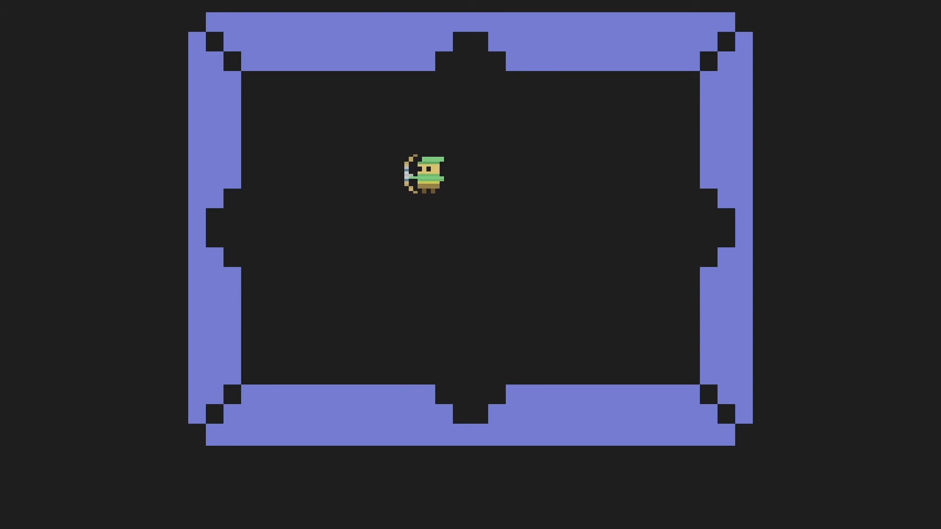
key(Right)
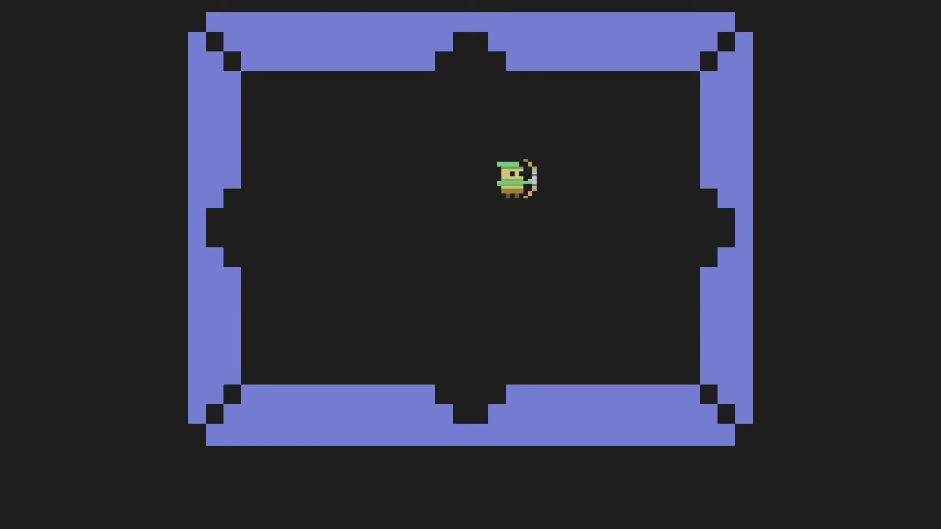
key(Left)
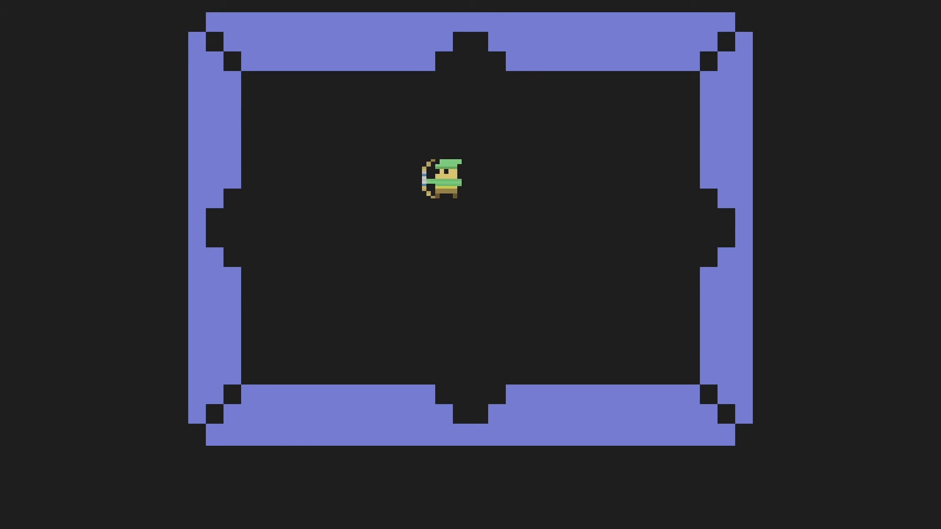
Roam between the bottom and top openings, then cross left and return toward the centre
key(Down)
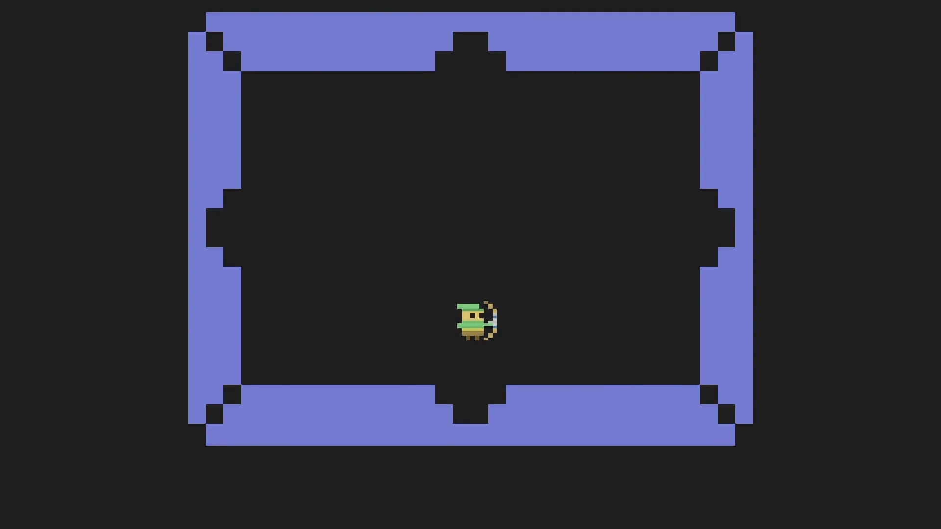
key(Up)
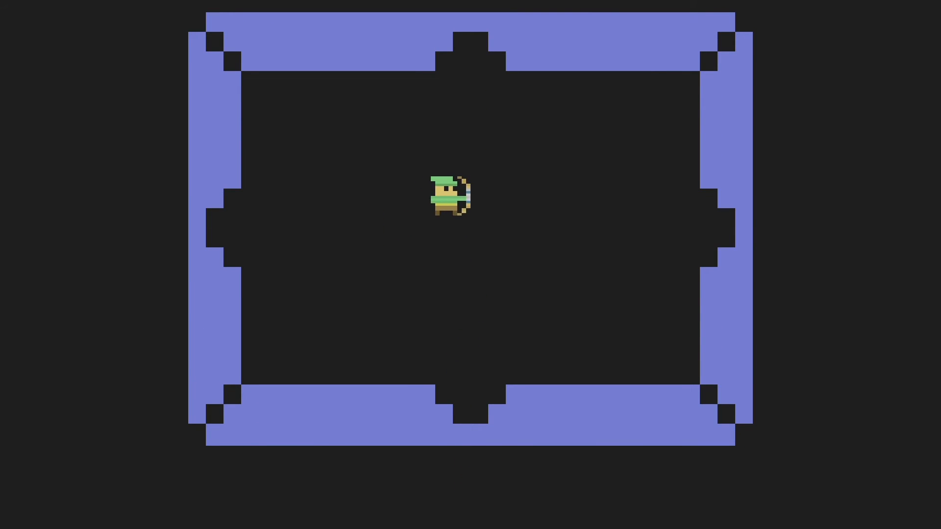
key(right)
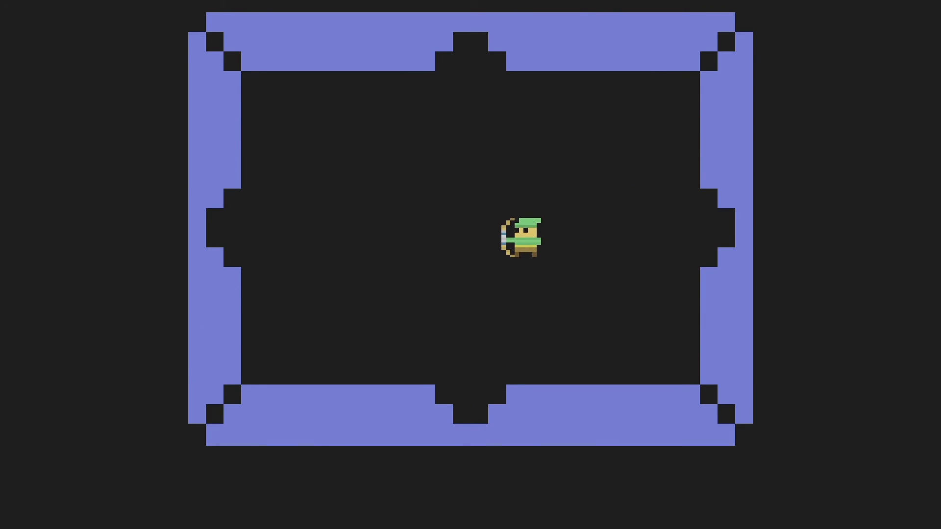
key(Up)
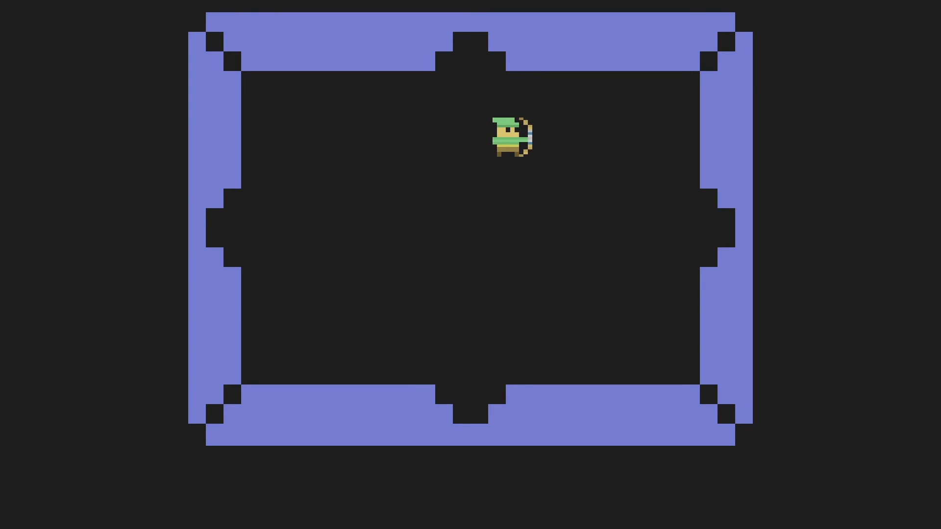
key(down)
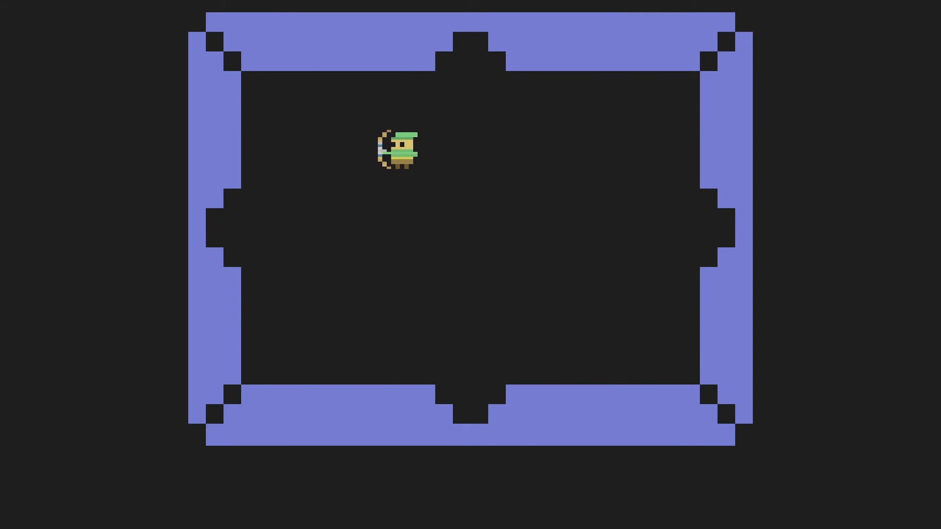
key(Right)
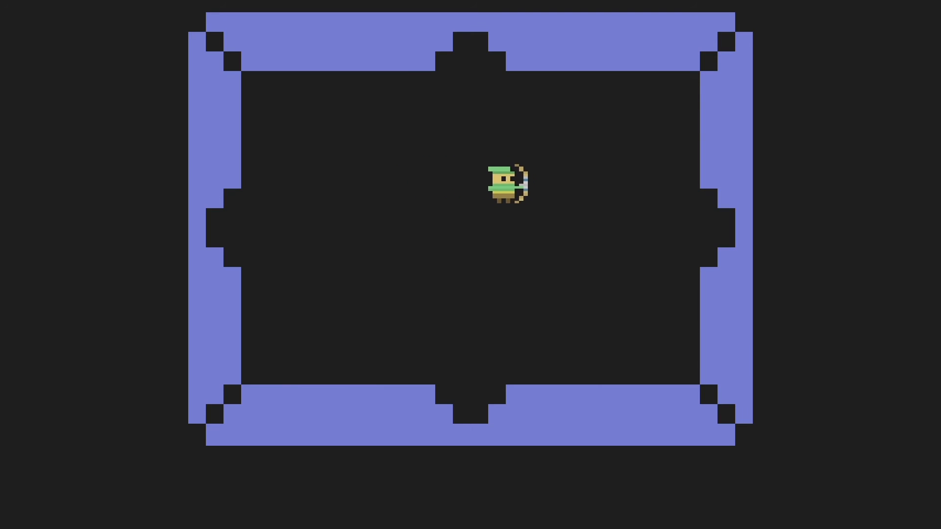
key(Up)
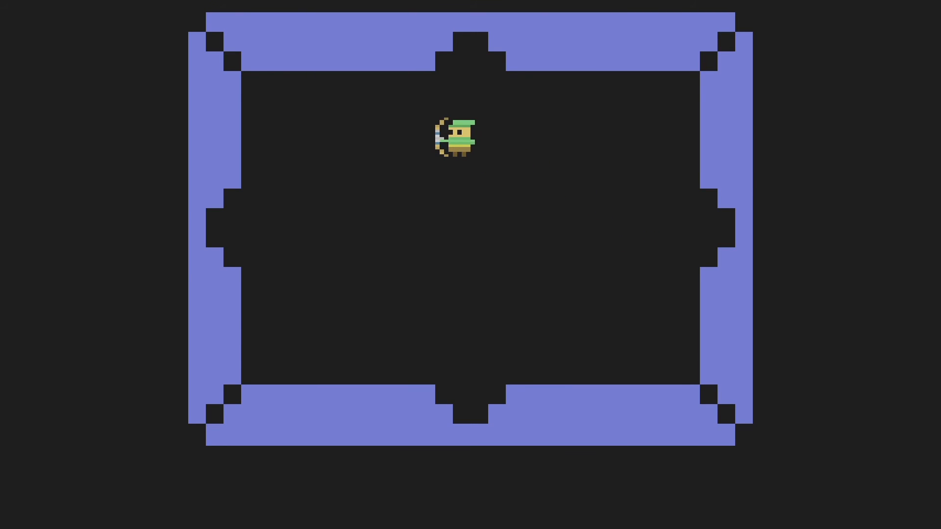
Circle the room up, down and sideways, ending just left of its centre
key(up)
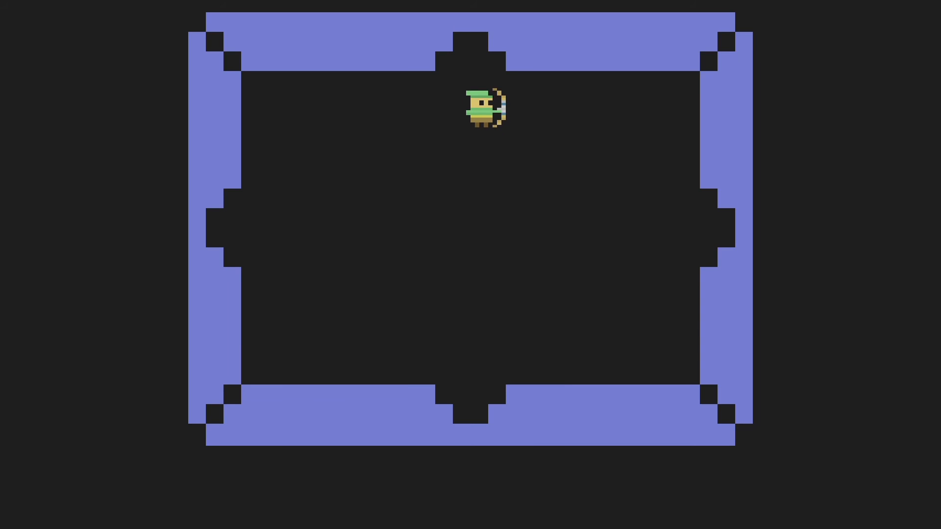
key(Down)
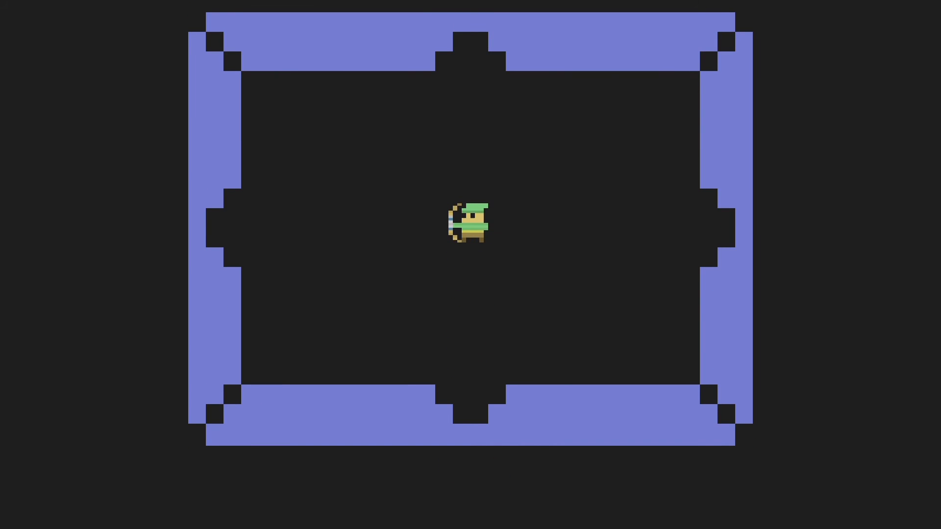
key(up)
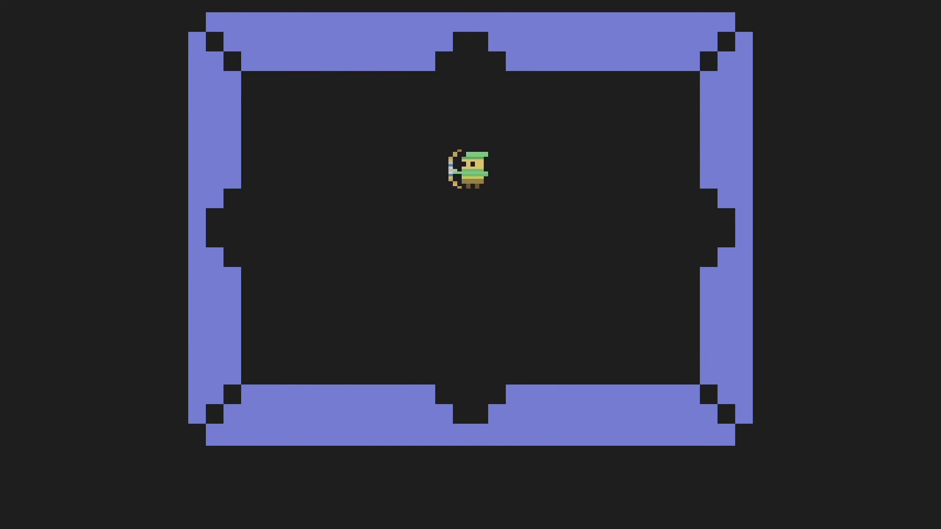
key(Right)
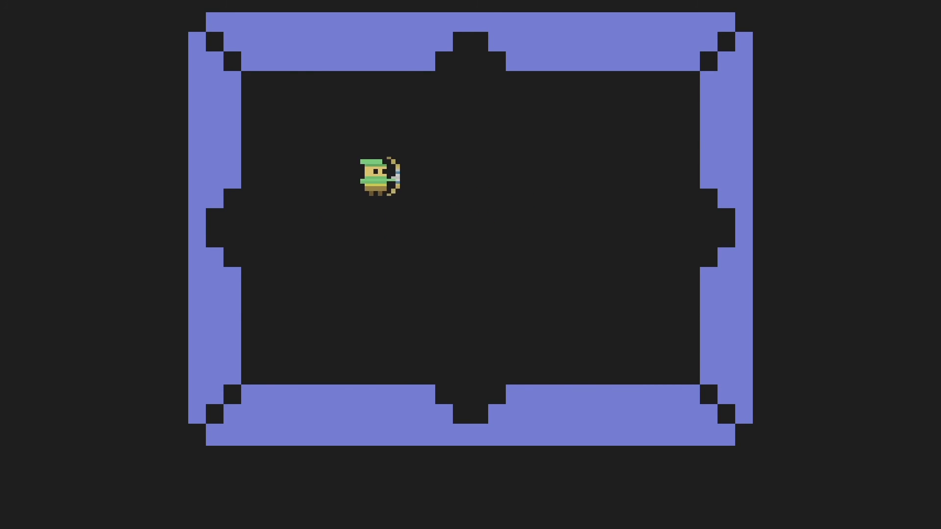
key(Right)
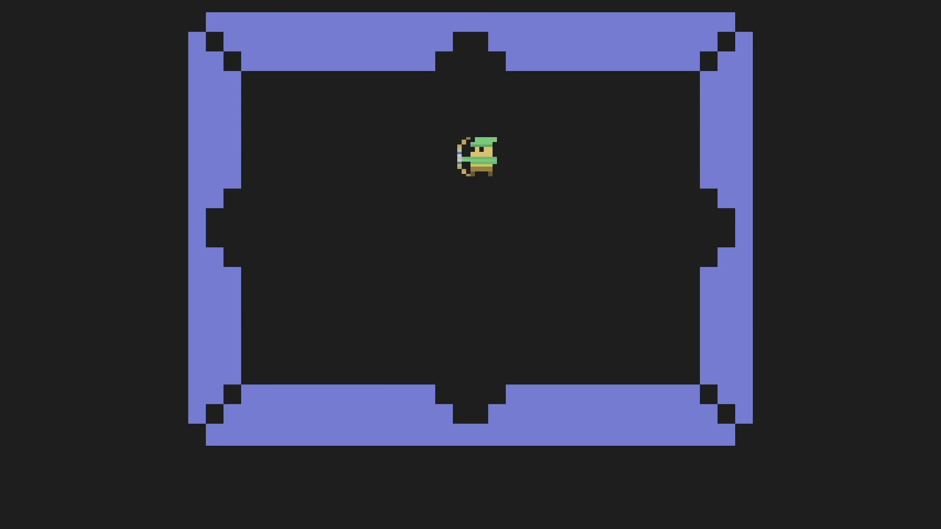
key(down)
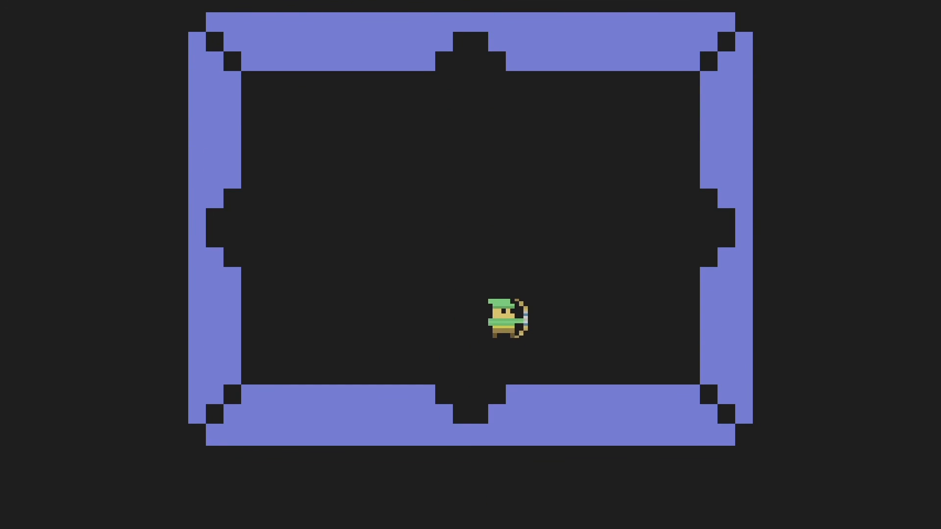
key(Up)
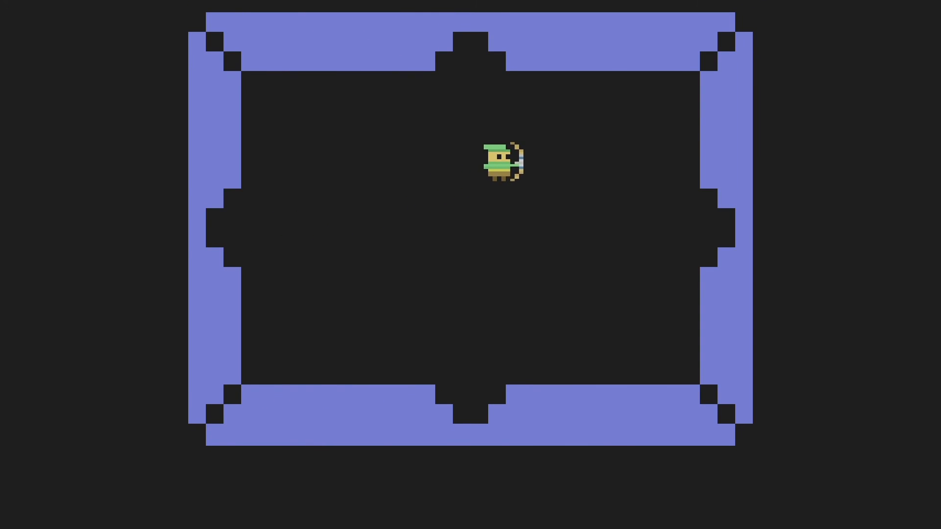
key(Down)
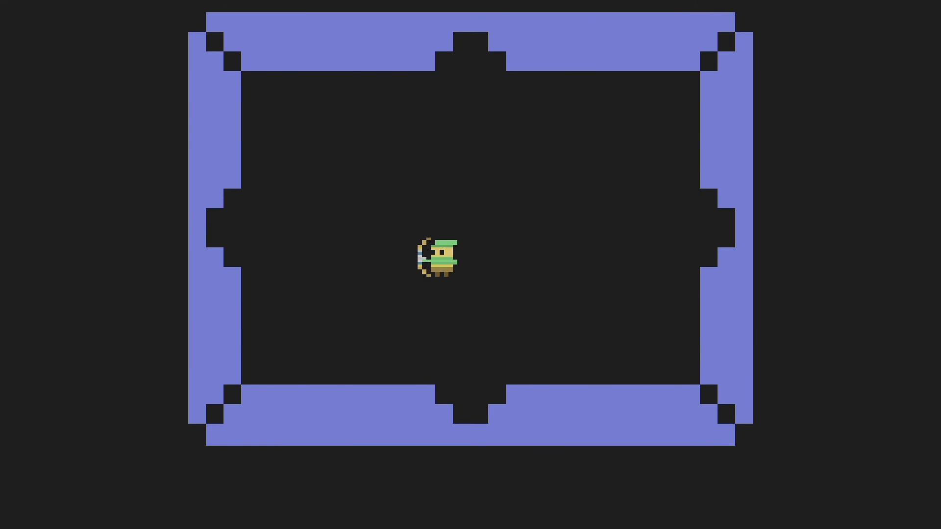
Walk the archer up and right toward the east opening, then back left to the centre
key(up)
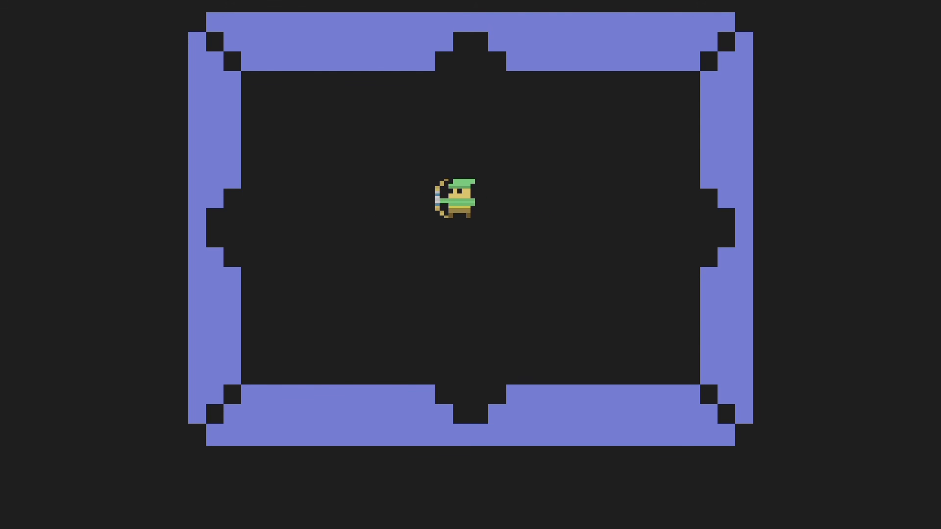
key(Right)
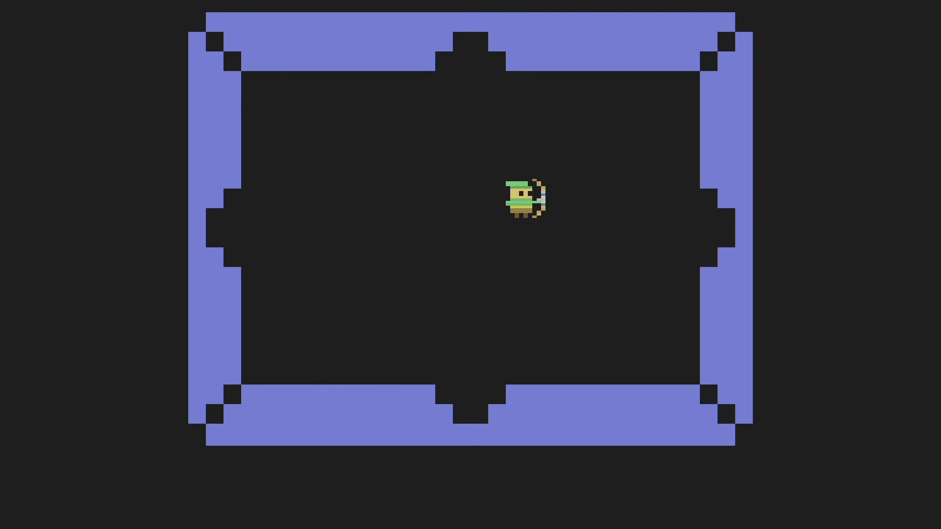
key(Right)
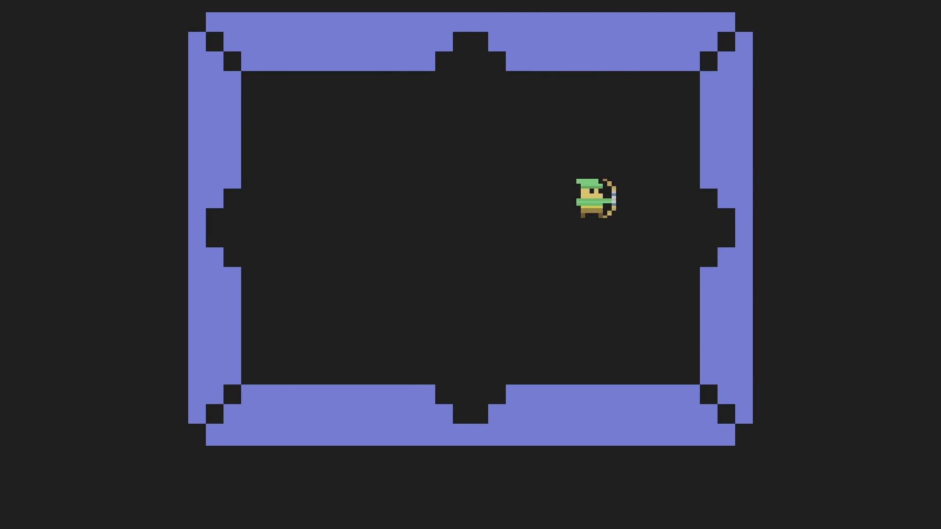
key(Left)
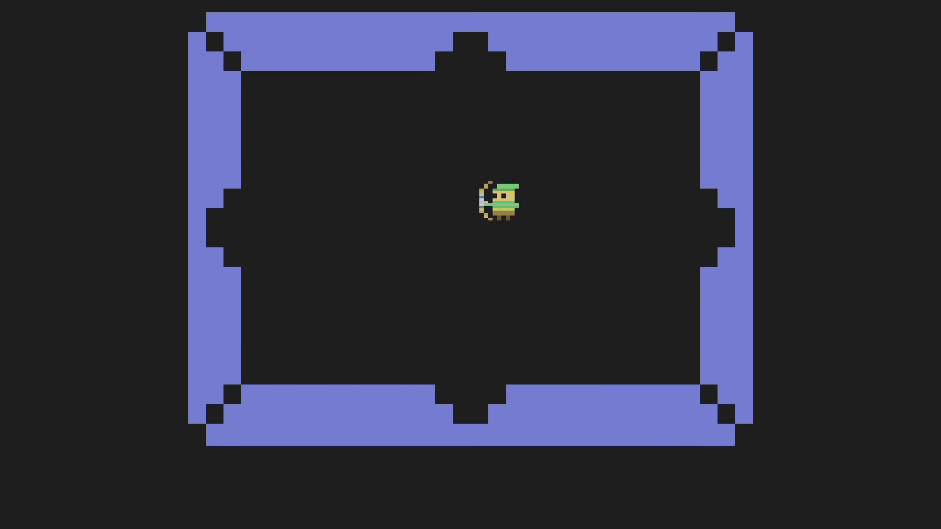
key(Left)
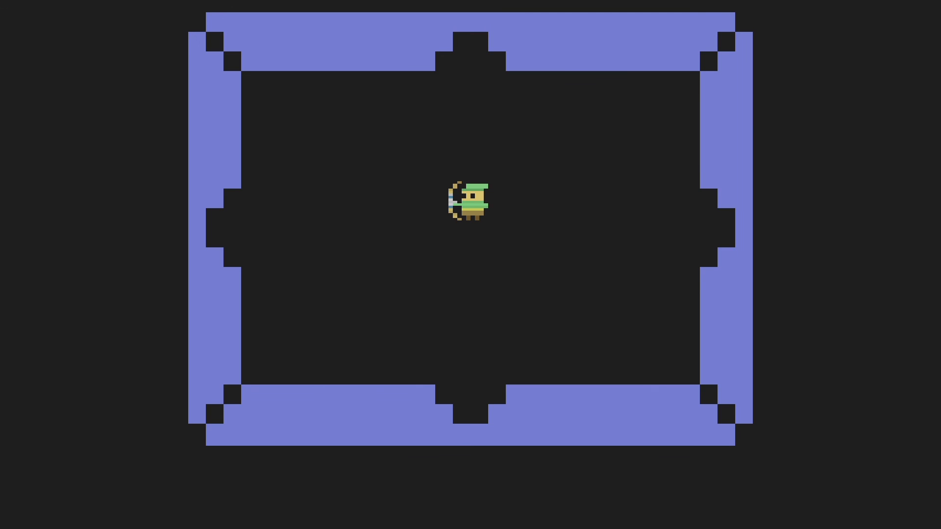